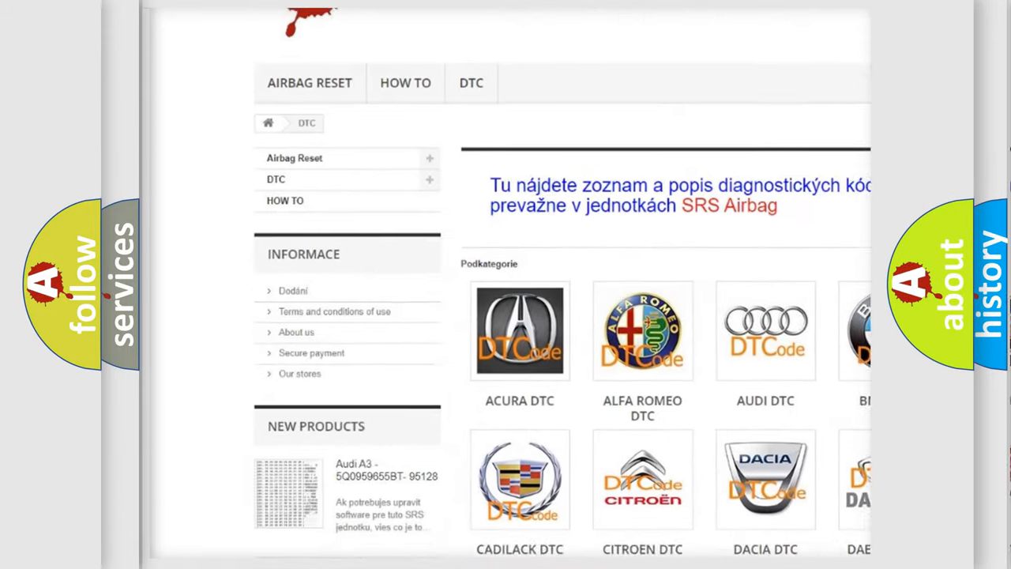
# Step: Scroll down the DTC category page until the brand tiles, including GMC DTC, come into view
pyautogui.scroll(-3)
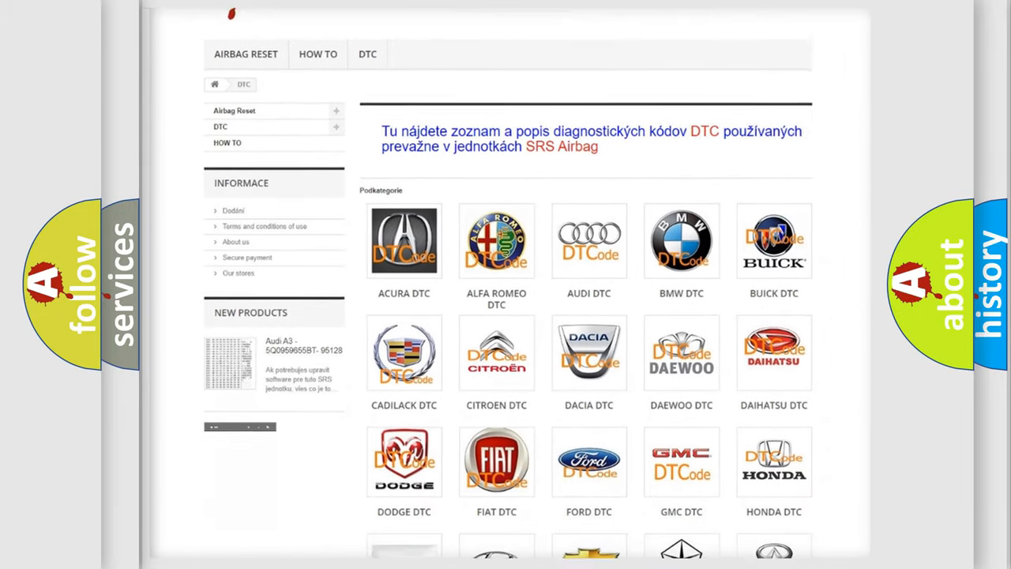
pyautogui.scroll(-3)
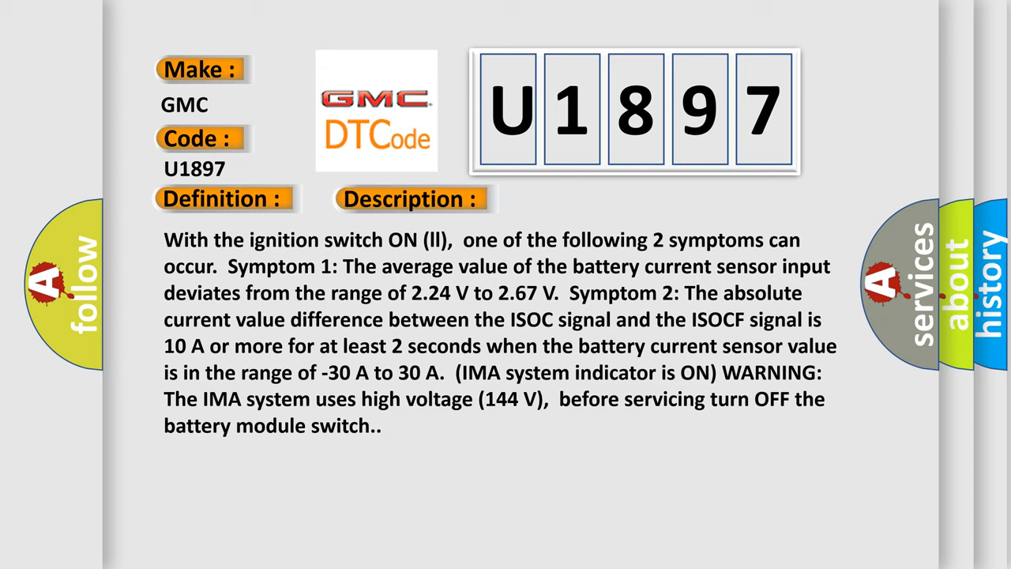
# Step: Advance the GMC U1897 slideshow to the Cause slide citing poor connections or loose battery-sensor terminals
pyautogui.click(578, 199)
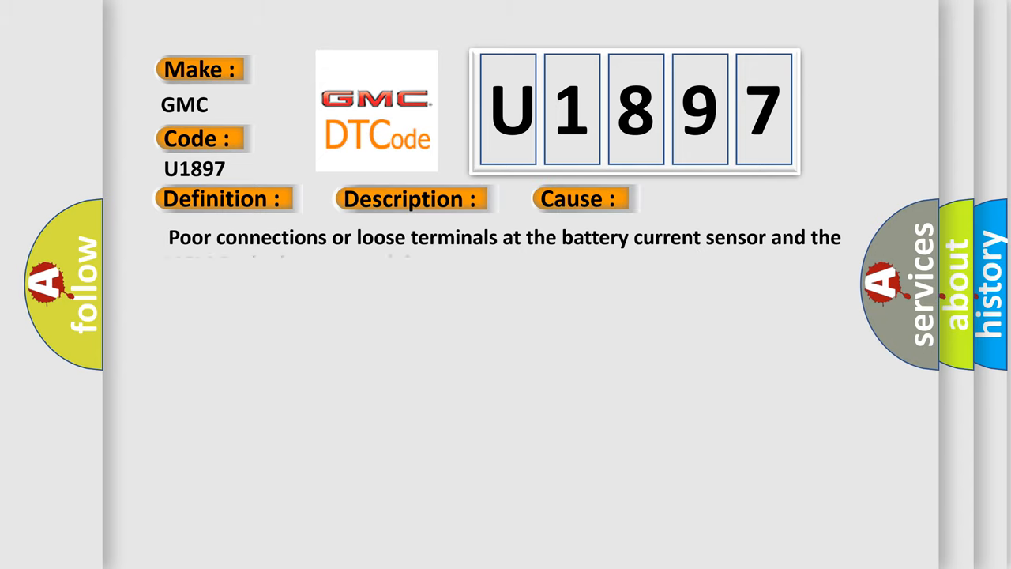